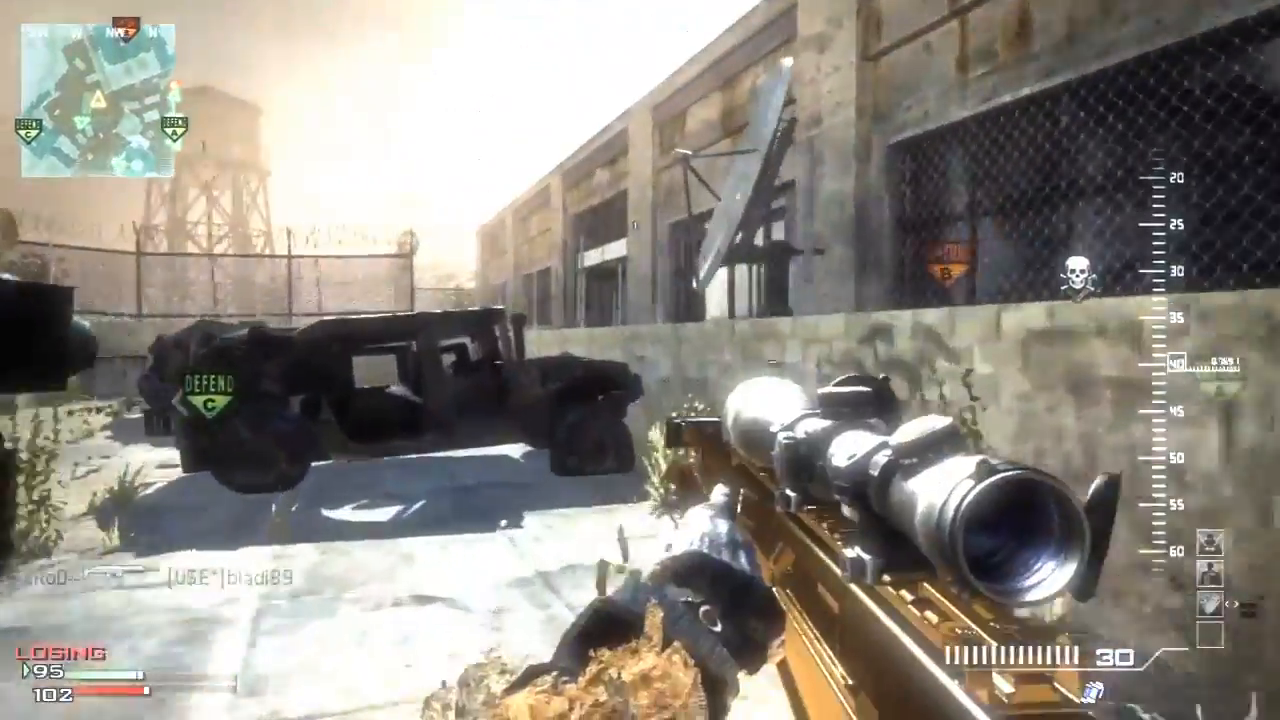
{"action": "mouse_move", "coordinate": [640, 360]}
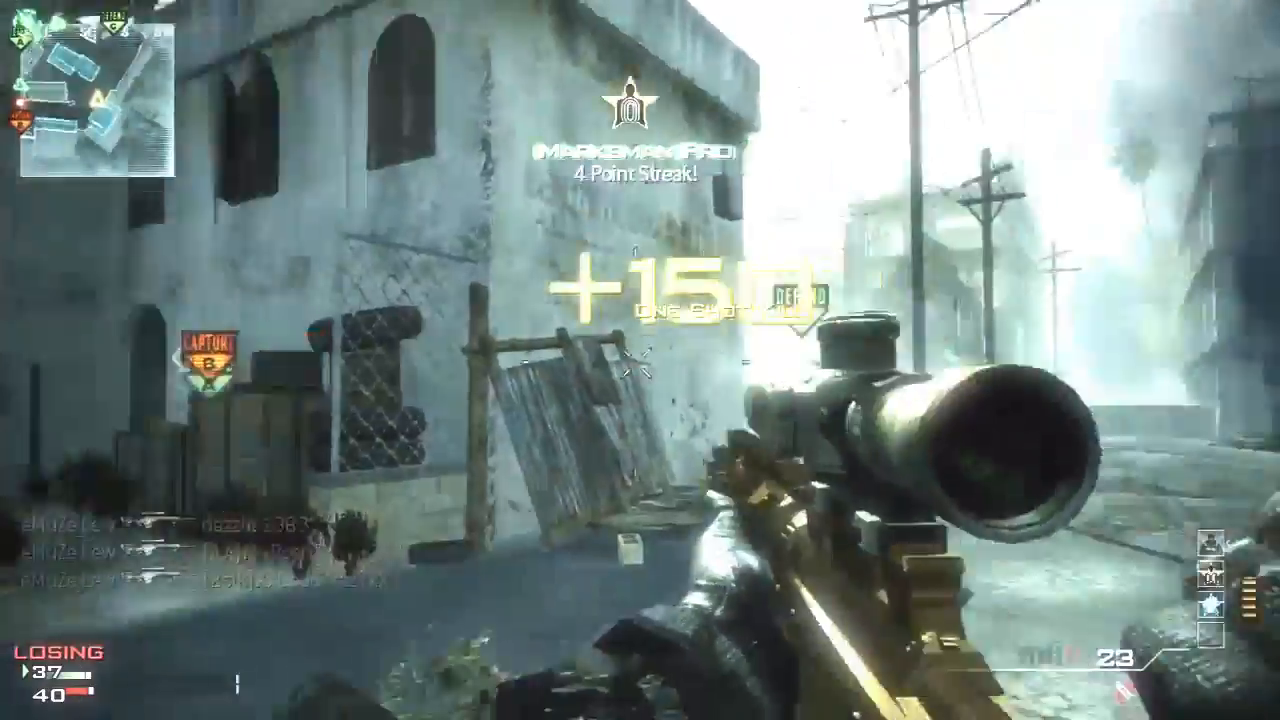
{"action": "right_click", "coordinate": [640, 360]}
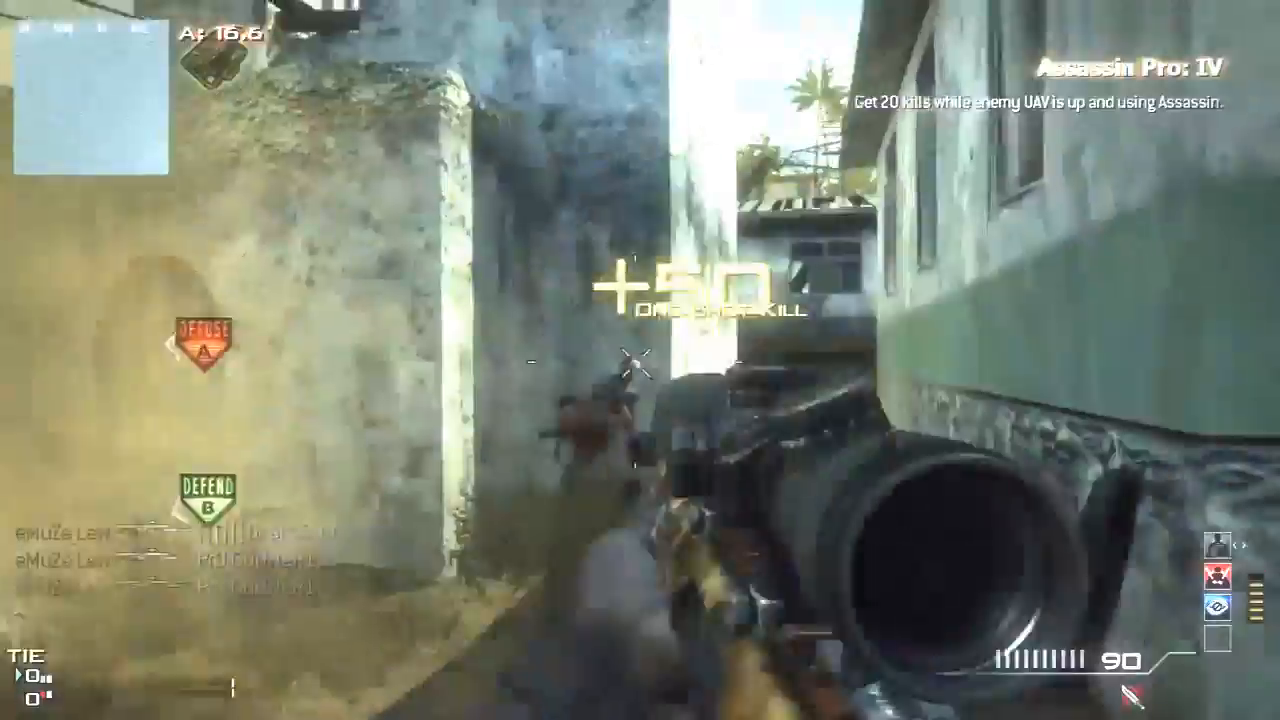
{"action": "mouse_move", "coordinate": [640, 360]}
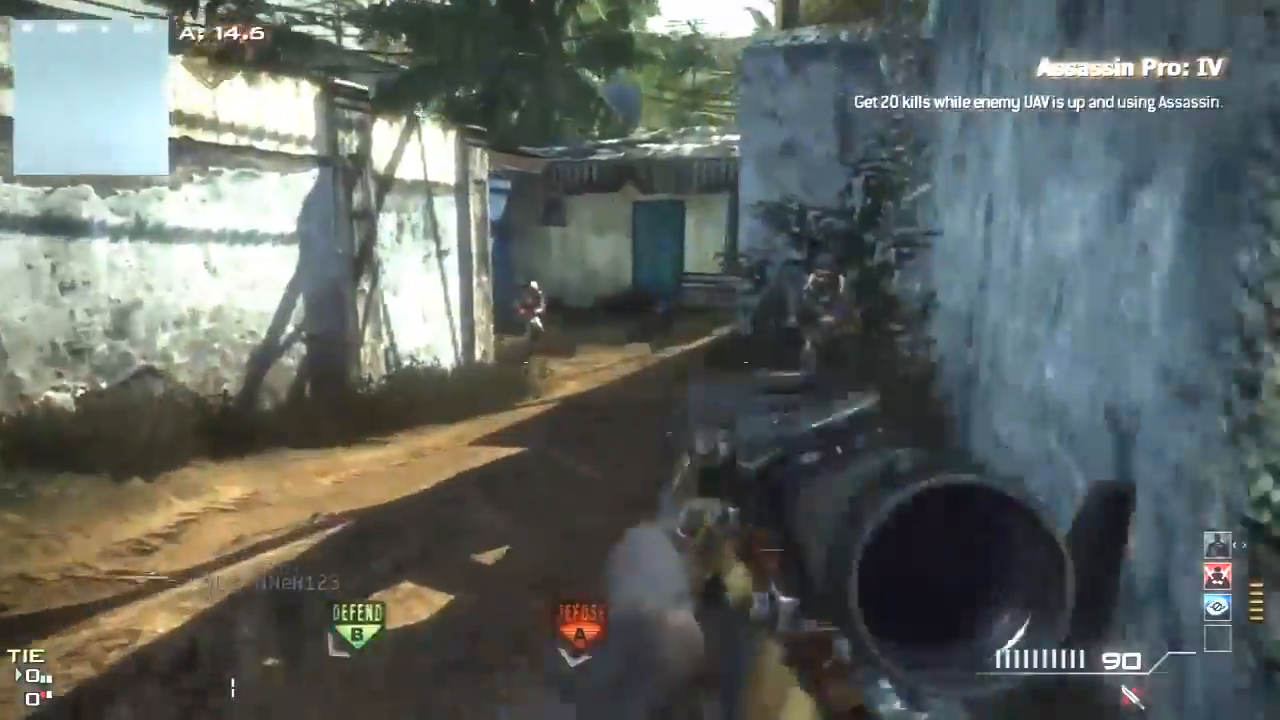
{"action": "left_click", "coordinate": [640, 360]}
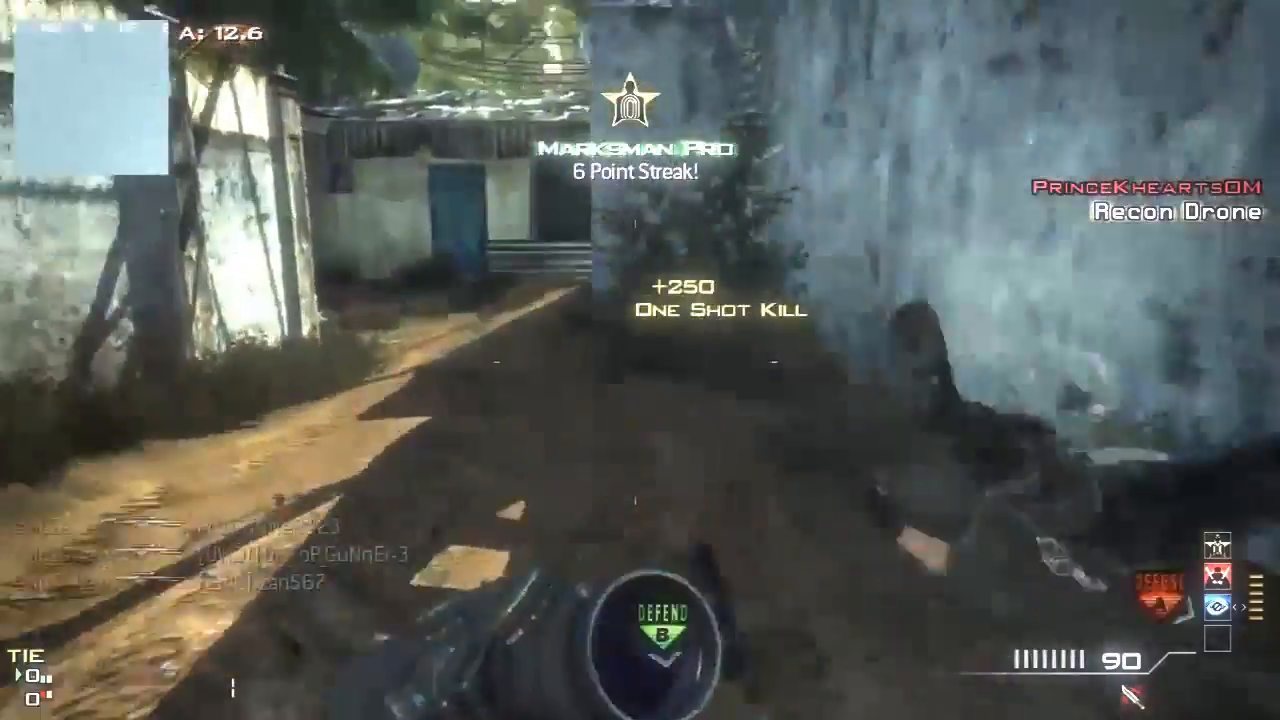